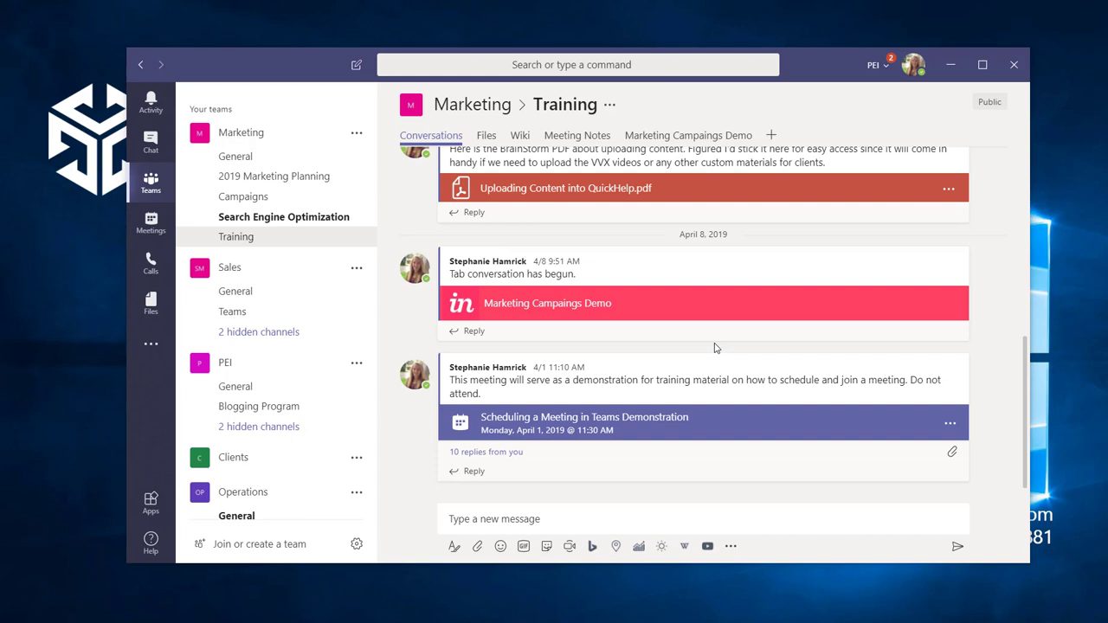
mouse_move(663, 289)
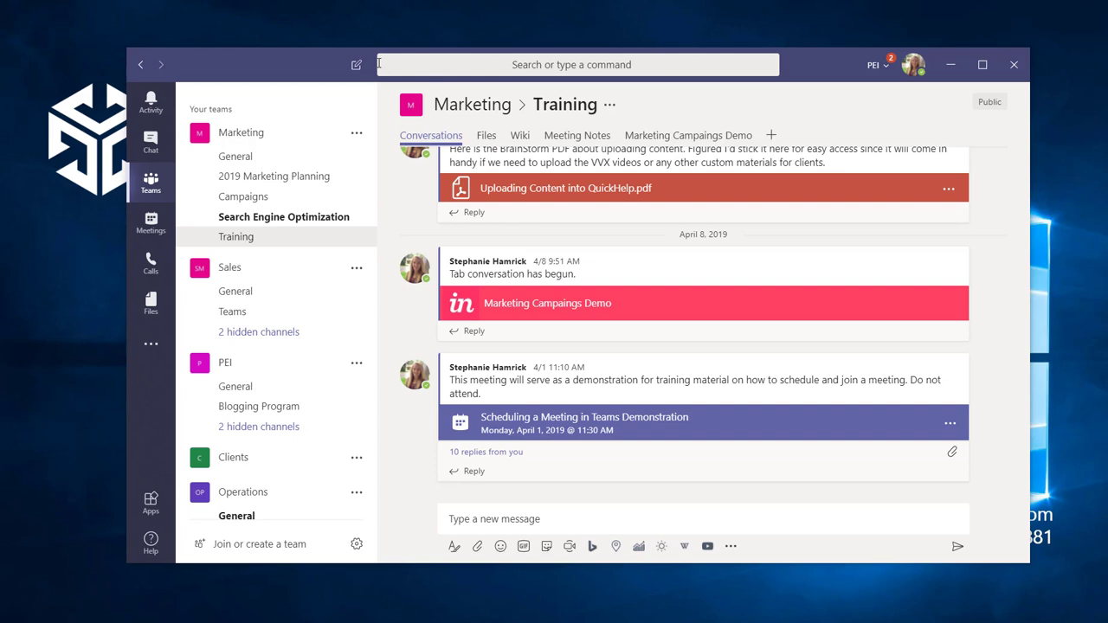
click(356, 65)
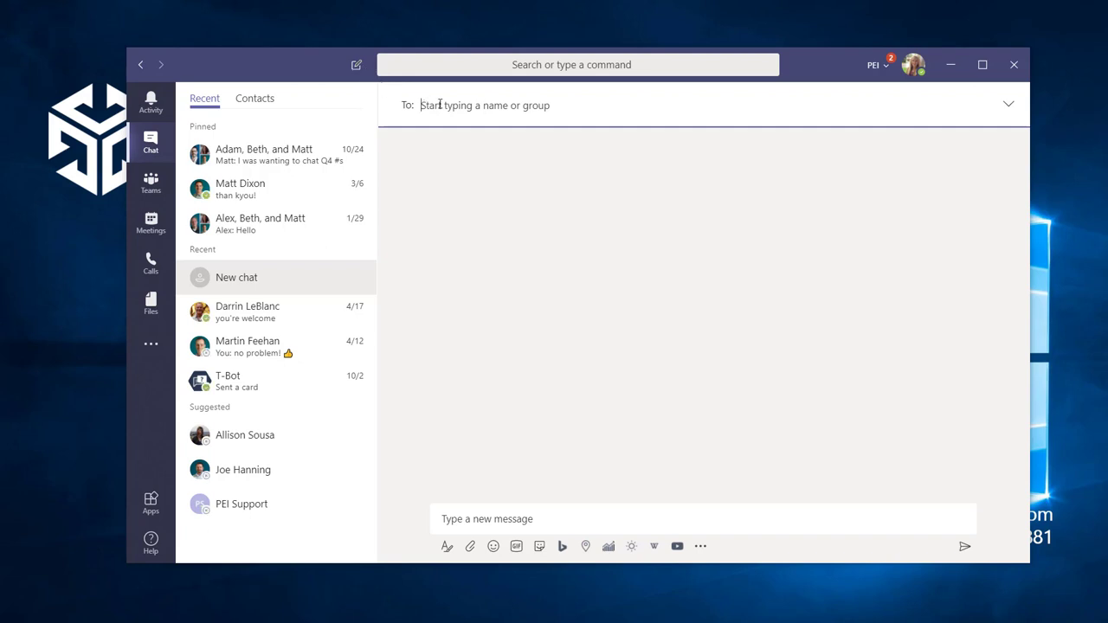
text(matt)
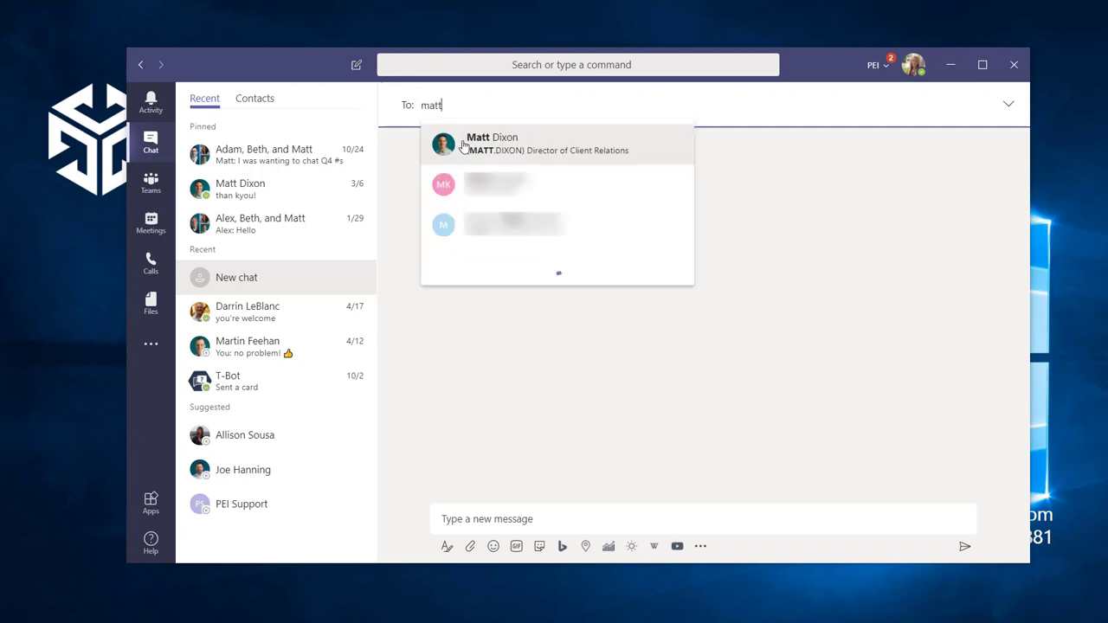
click(520, 143)
text(alex)
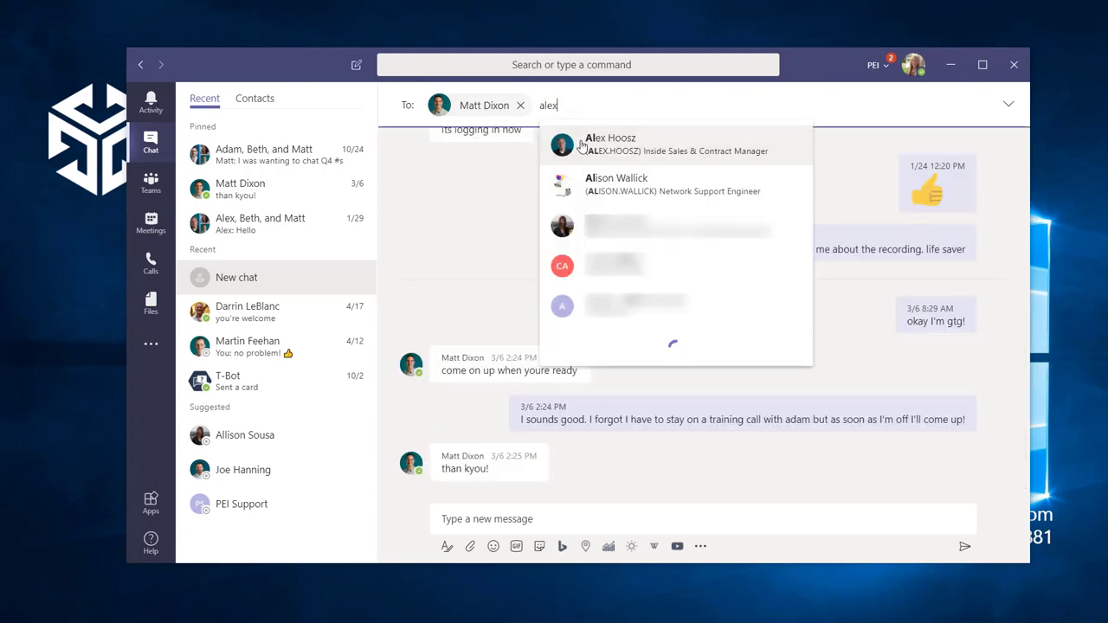
click(610, 144)
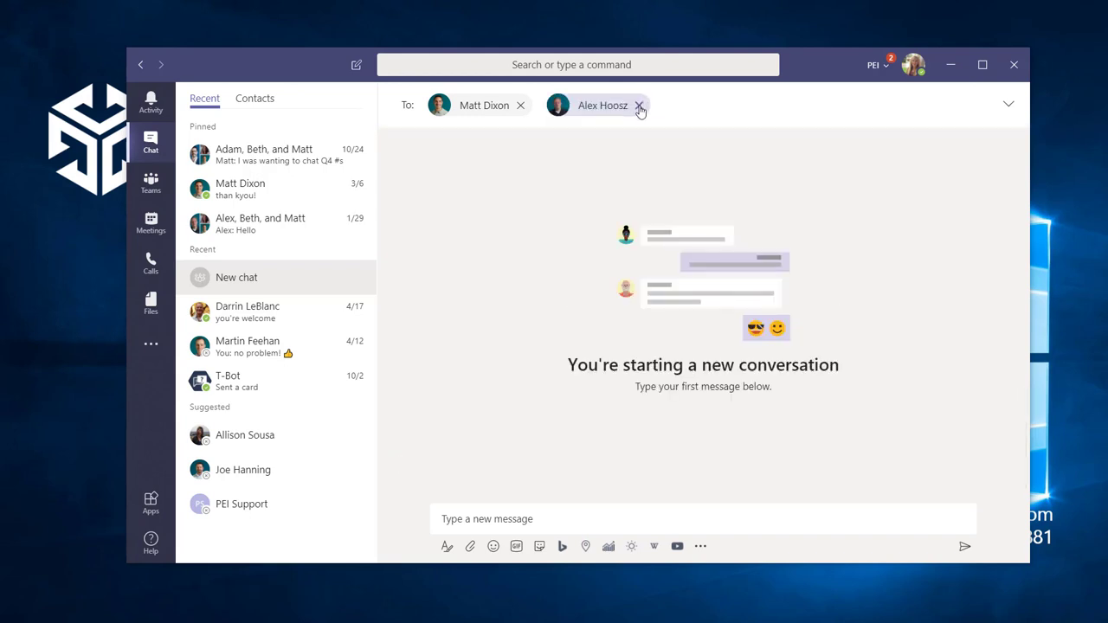
click(639, 106)
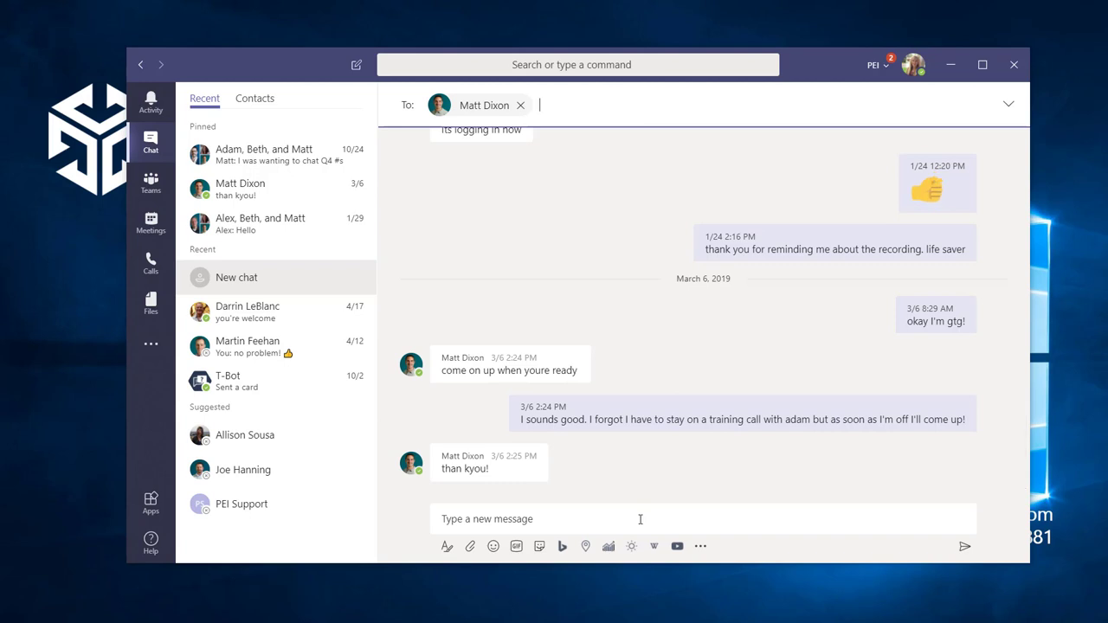
click(240, 189)
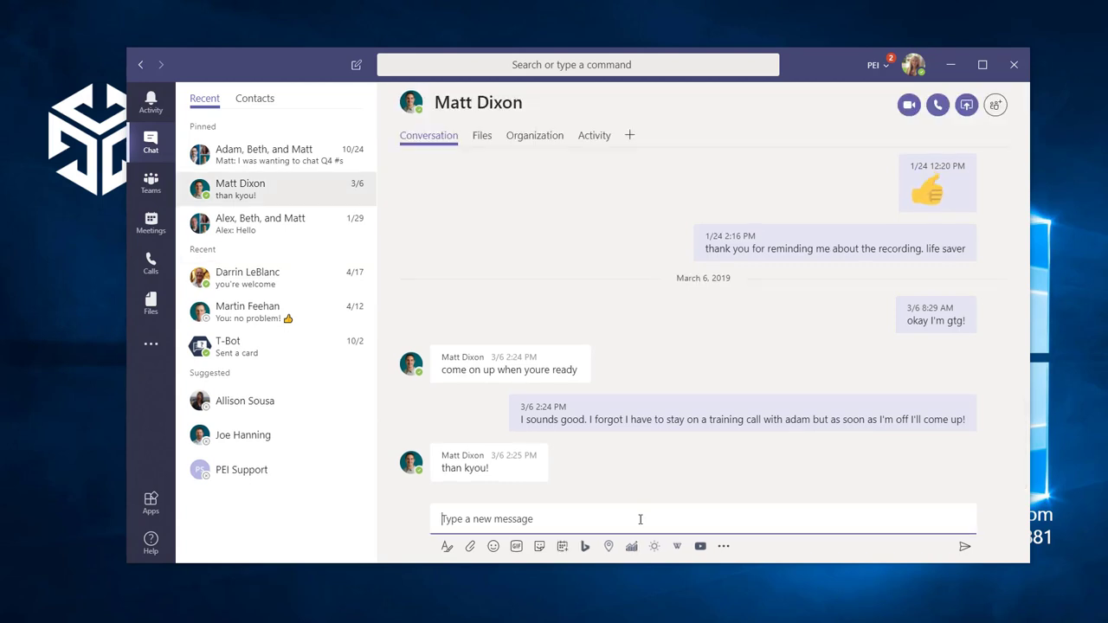
text(Hi Matt!)
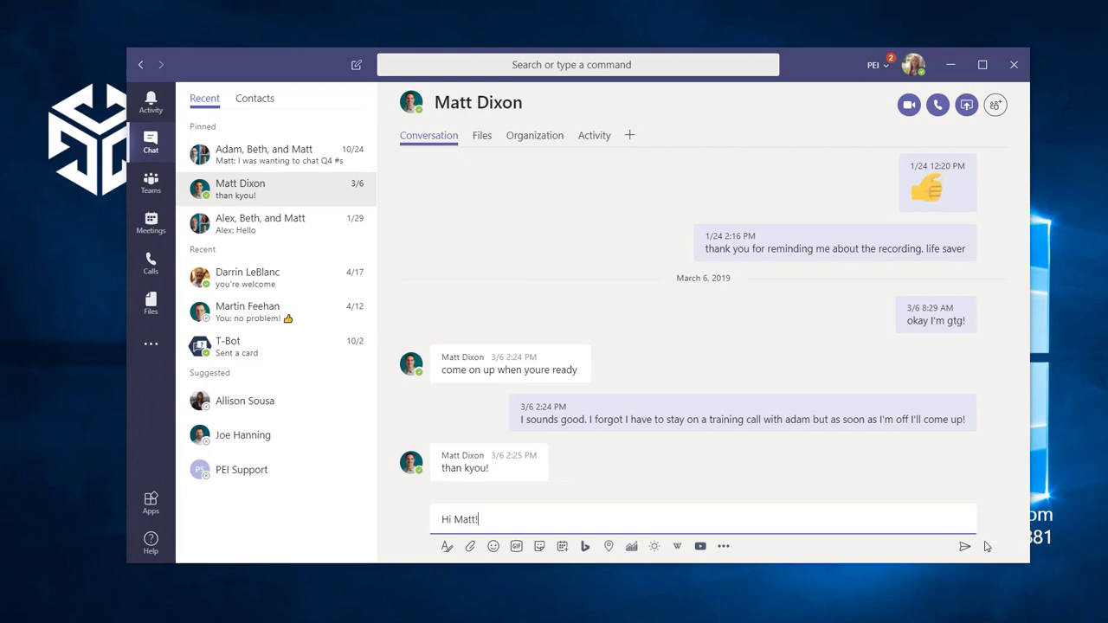
mouse_move(965, 549)
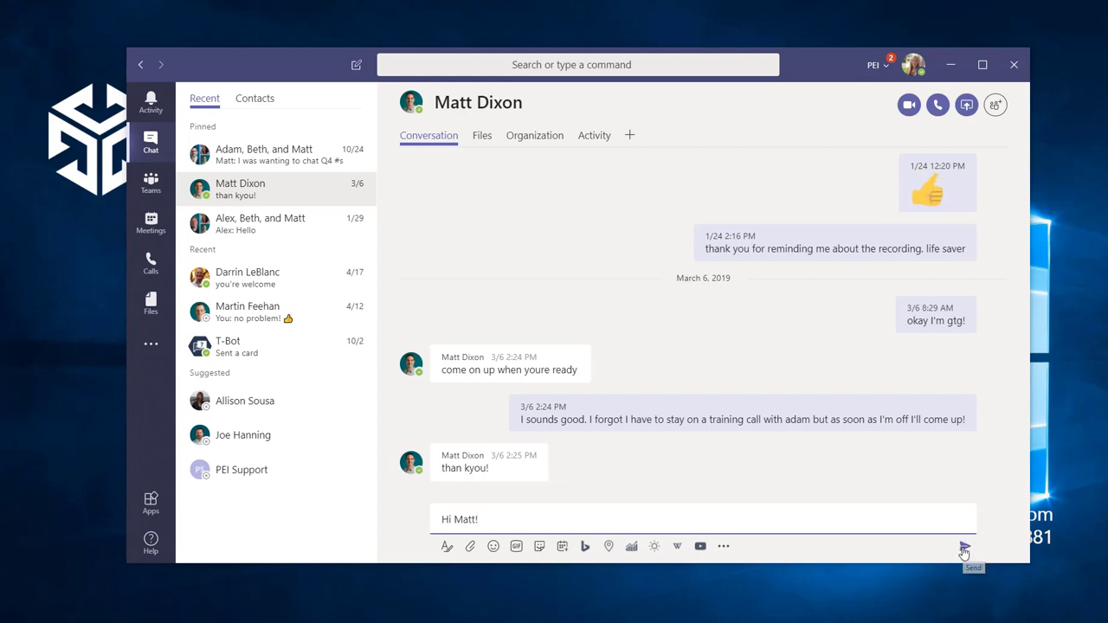
click(961, 547)
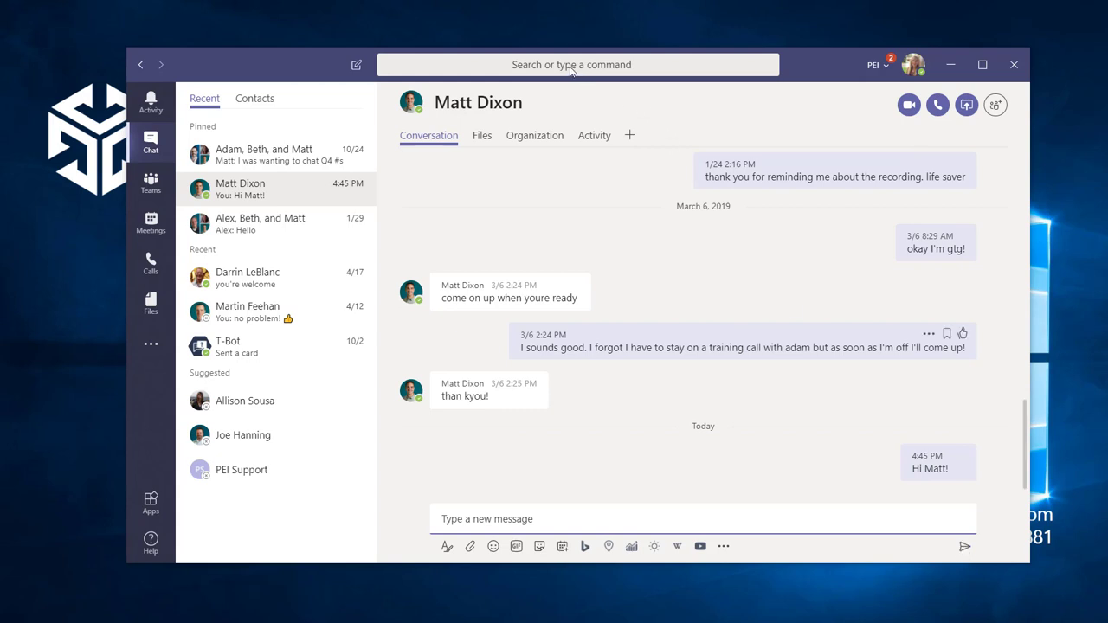
click(578, 64)
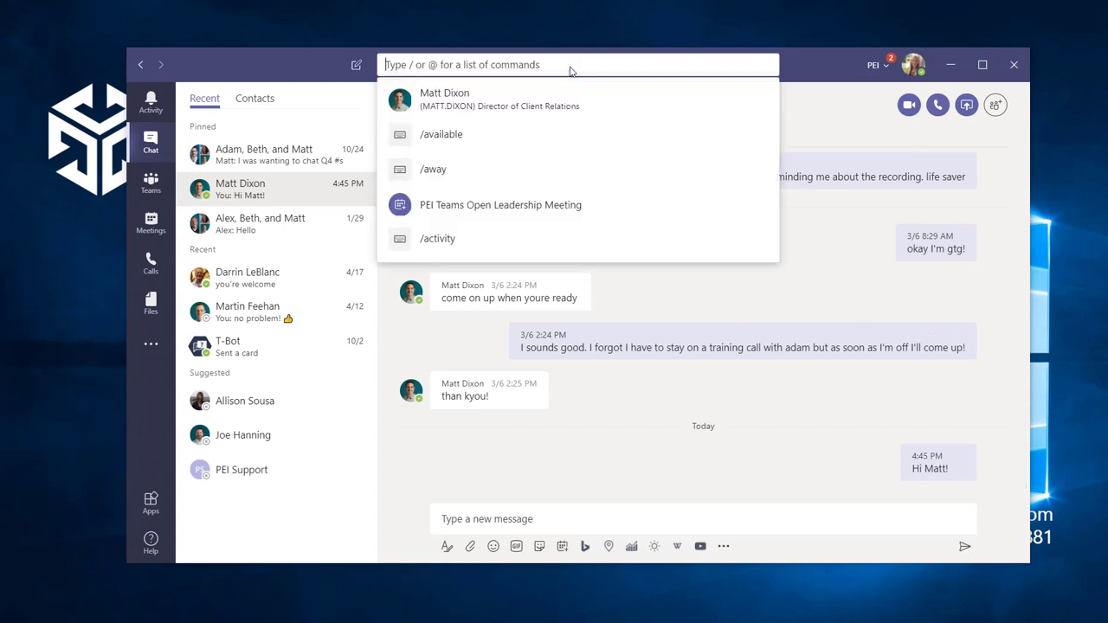
text(/)
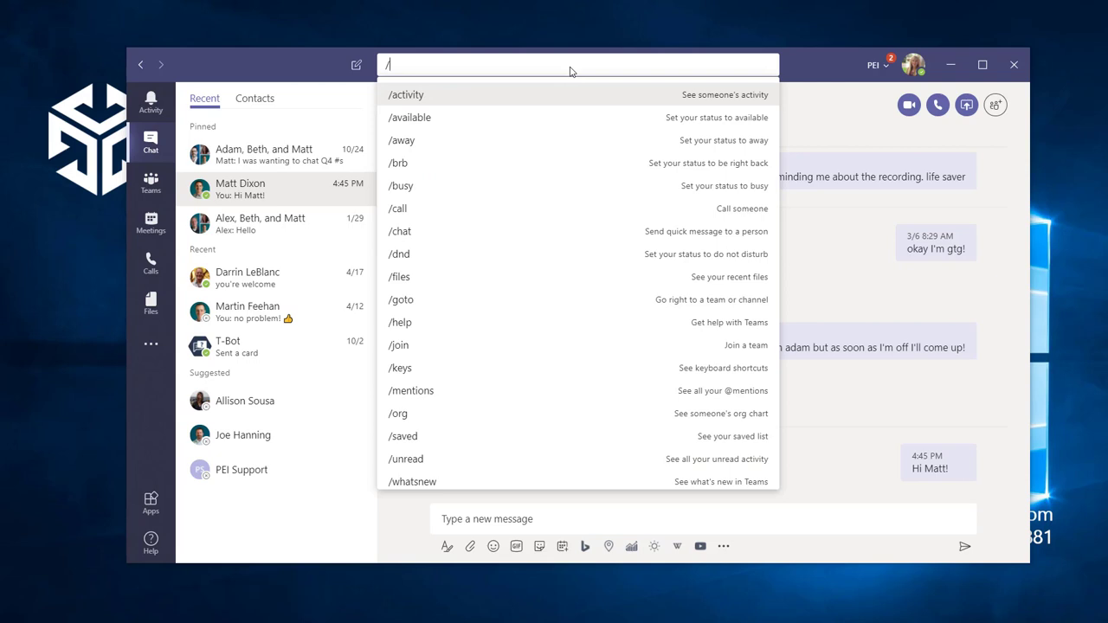
text(chat)
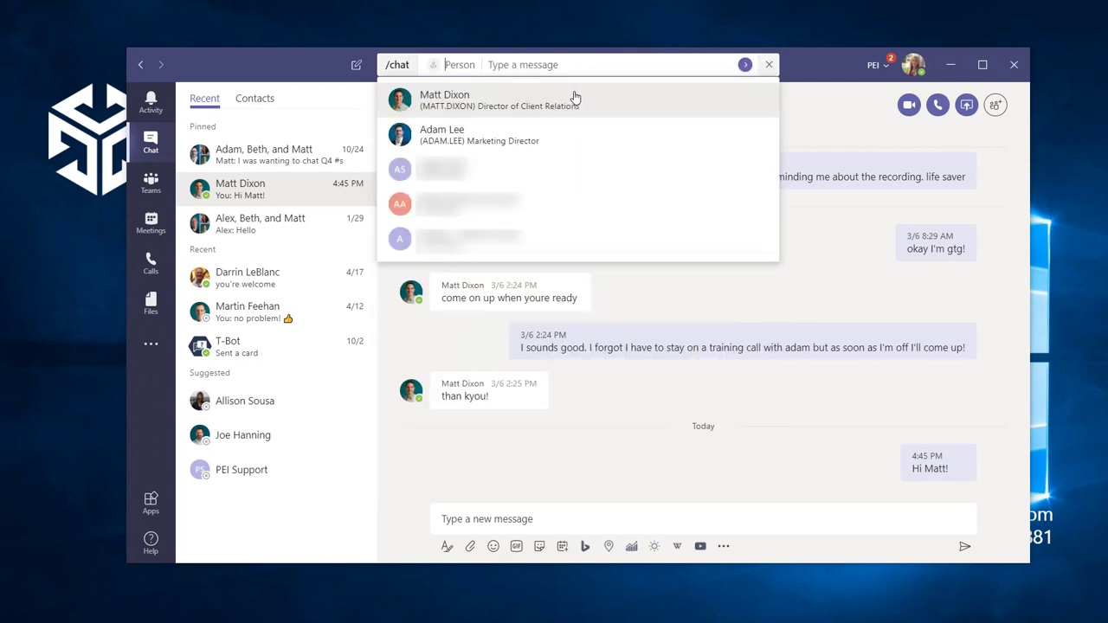
text(Ale)
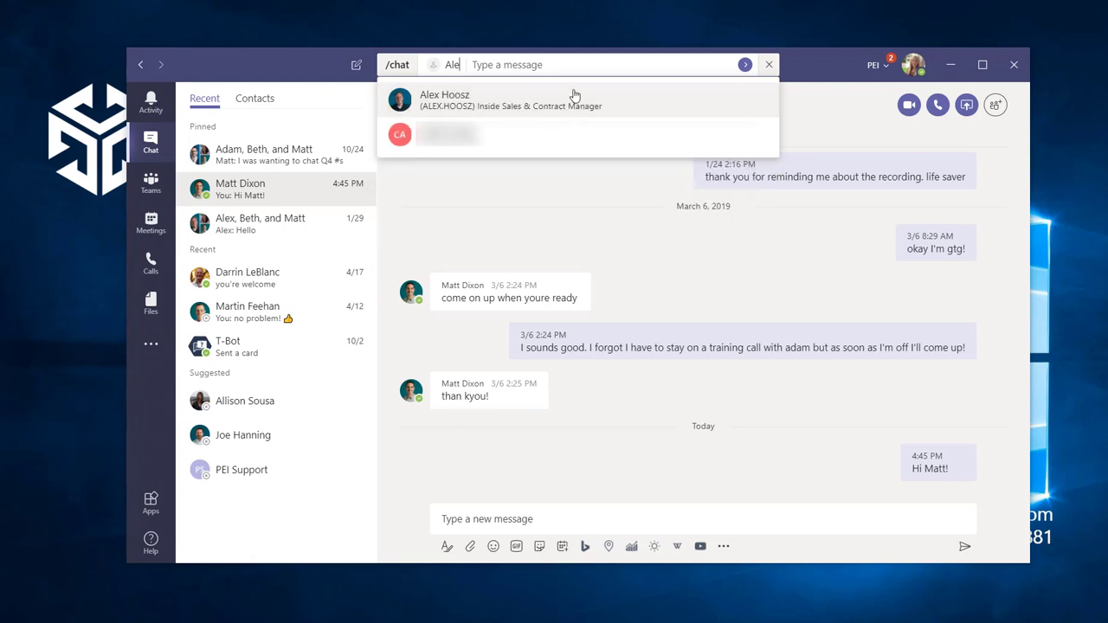
click(441, 99)
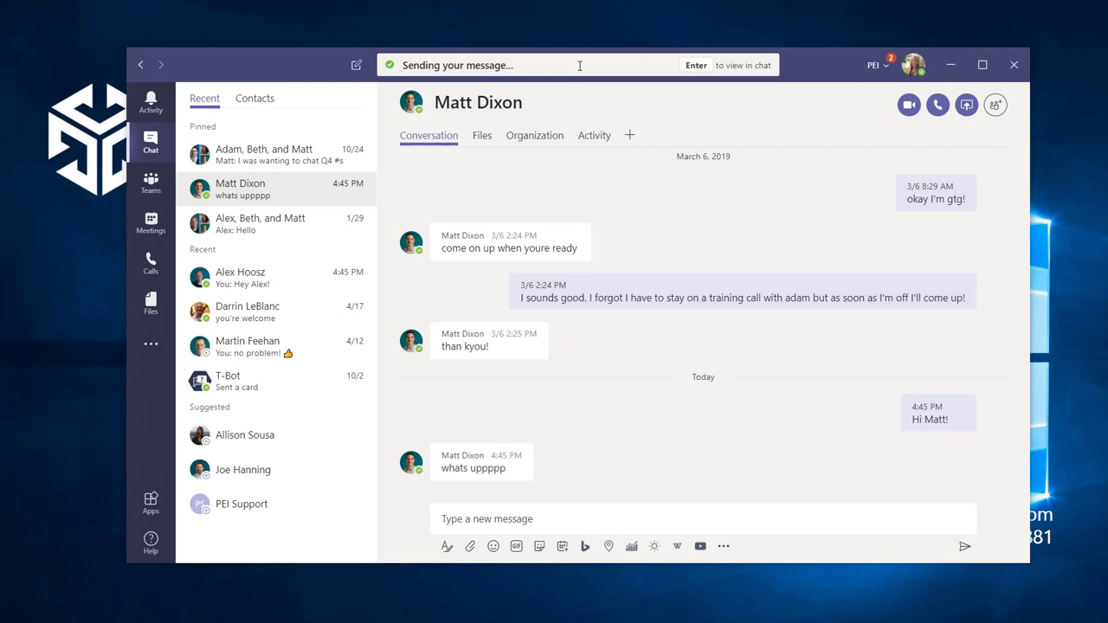
mouse_move(355, 66)
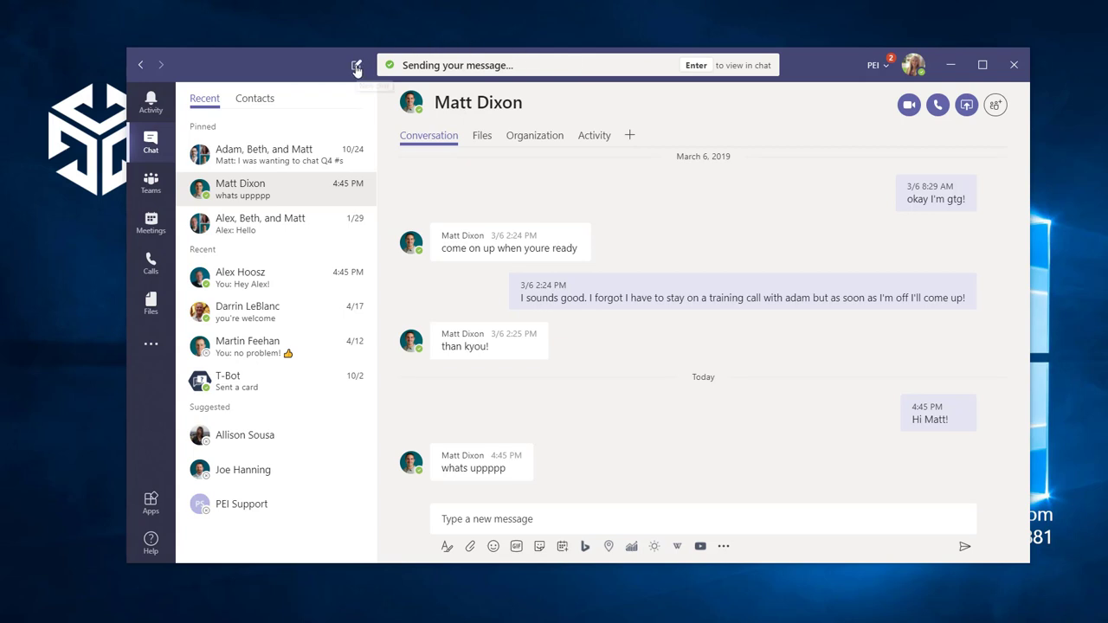
mouse_move(353, 68)
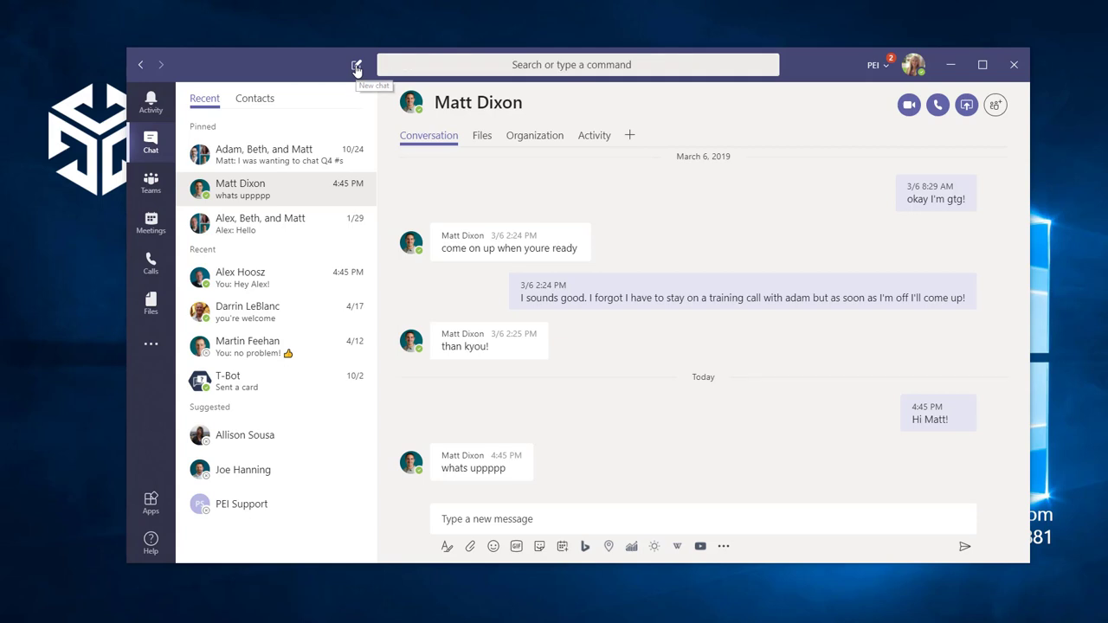
click(356, 65)
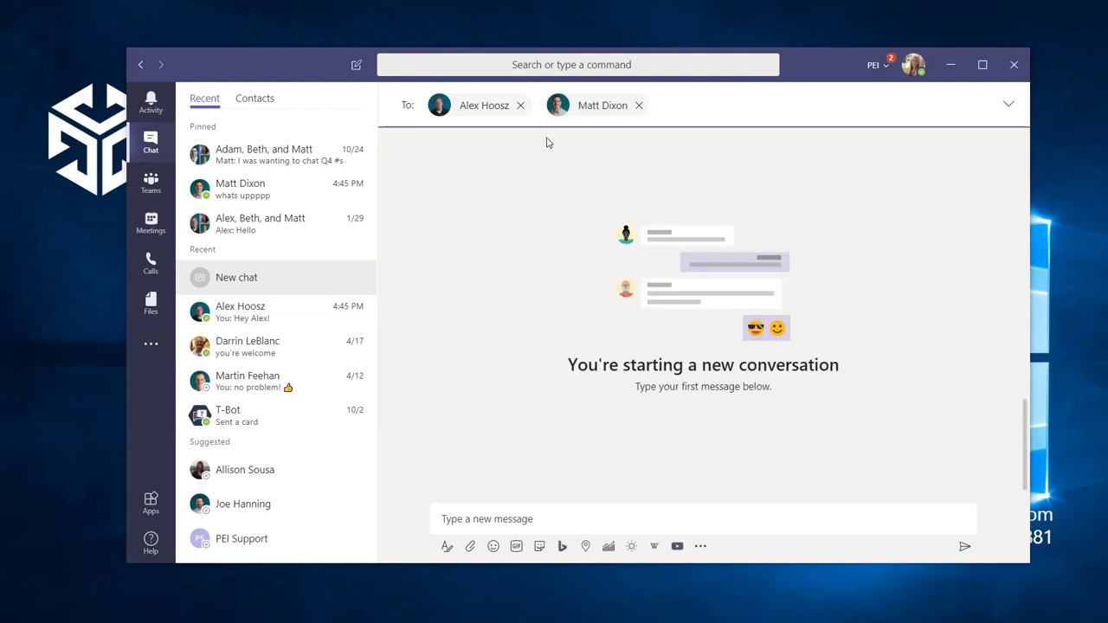
mouse_move(316, 318)
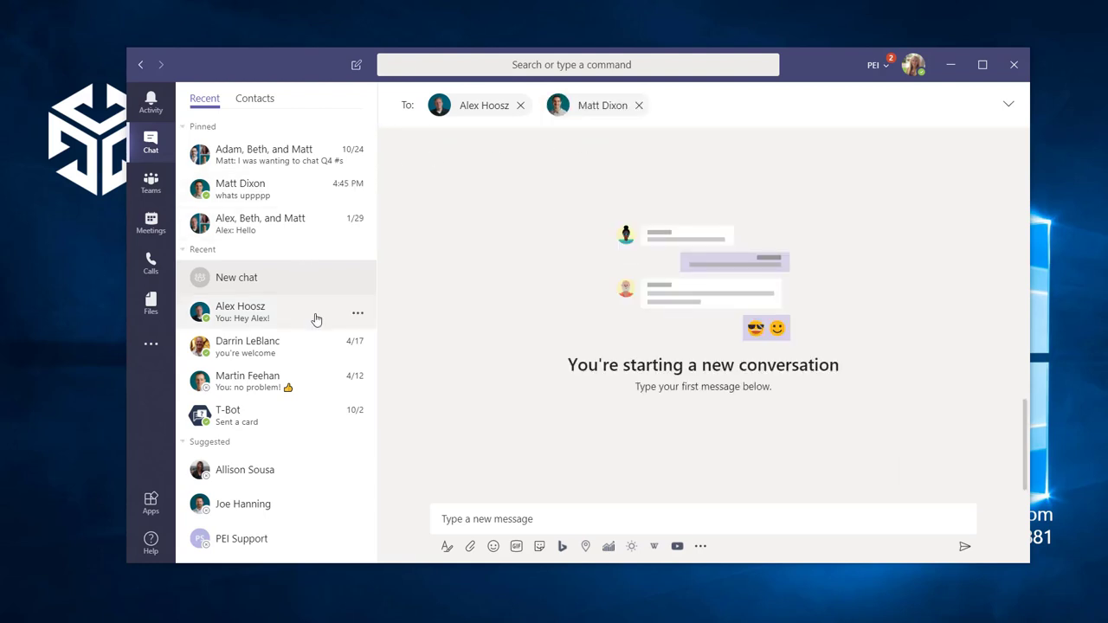
click(260, 312)
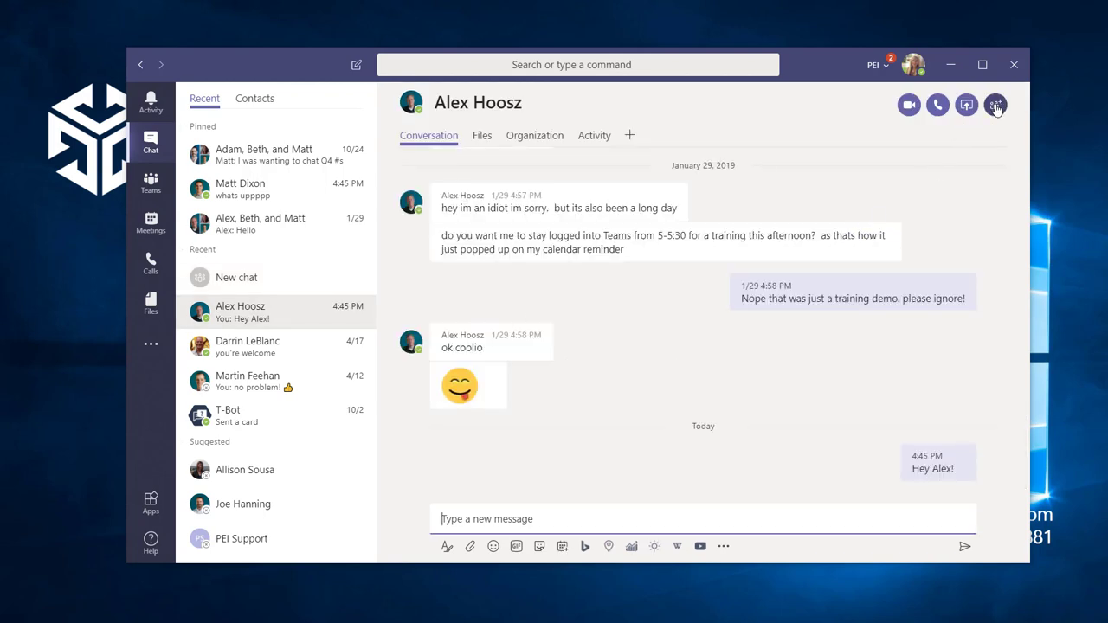
click(995, 105)
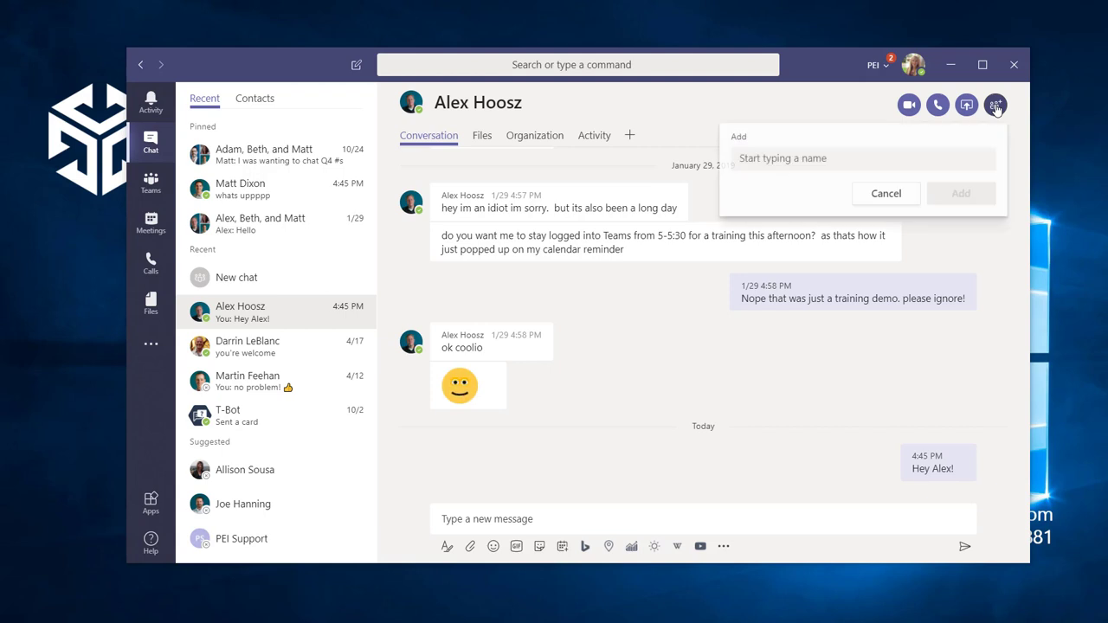
text(Ma)
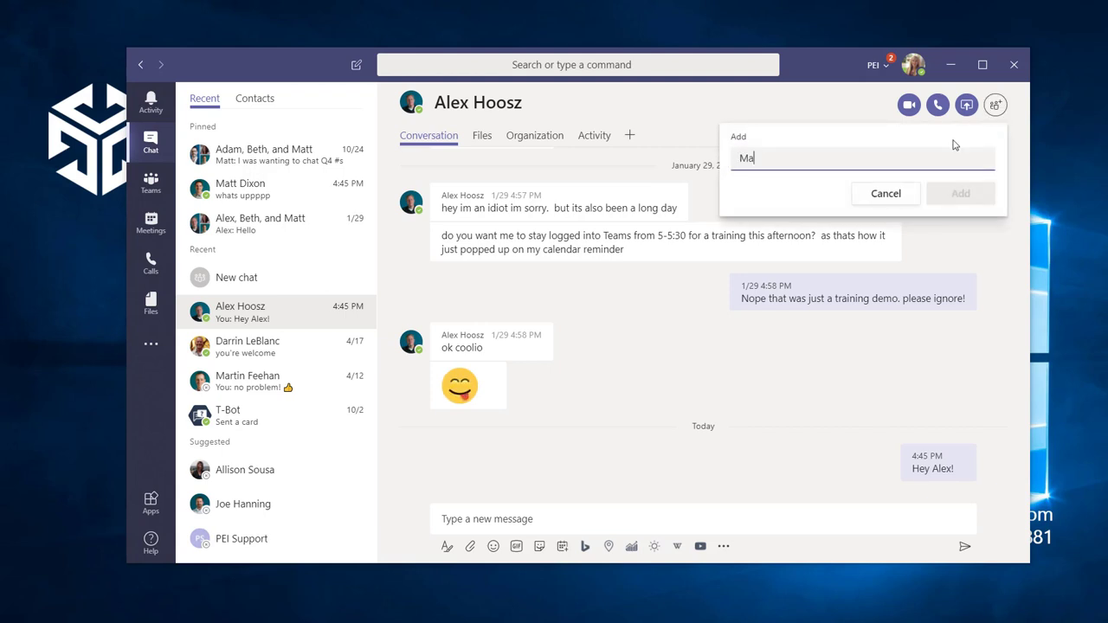
text(tt Dixon)
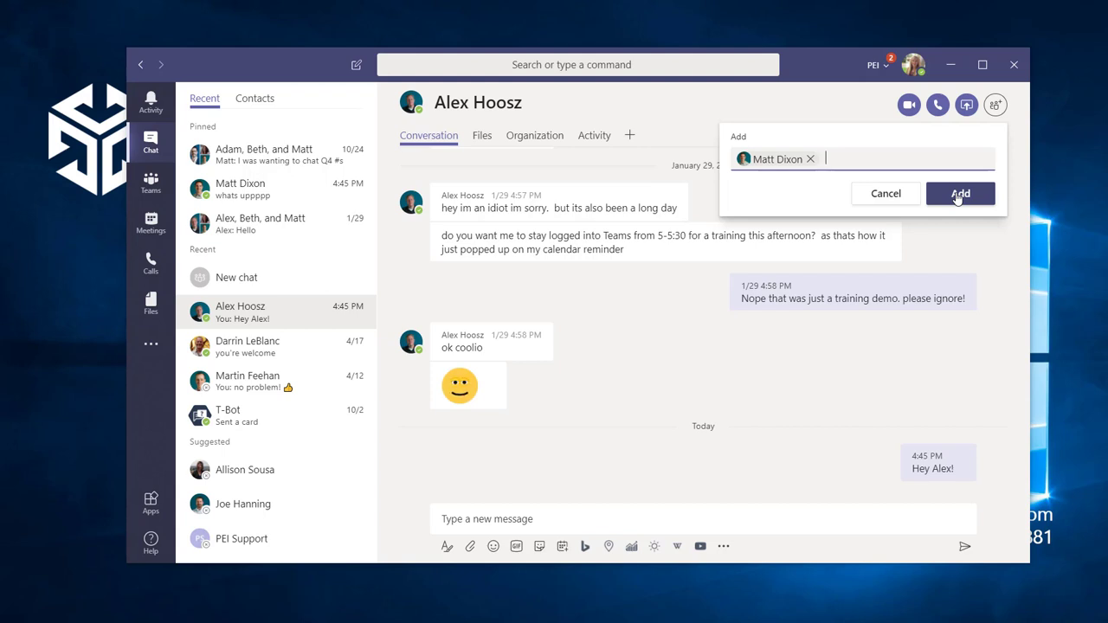
click(960, 193)
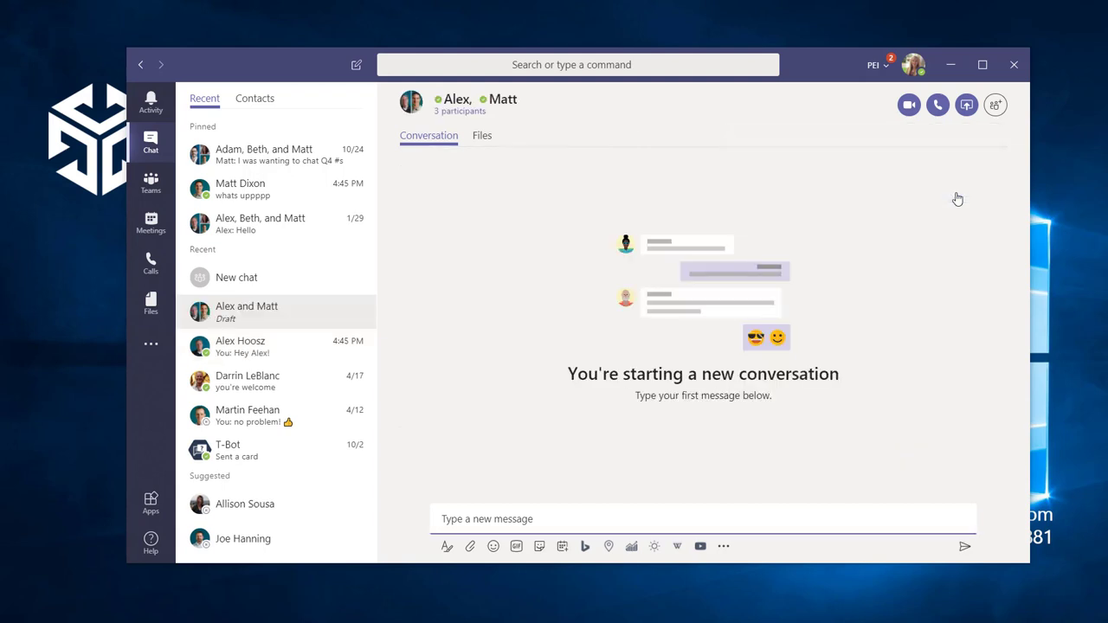